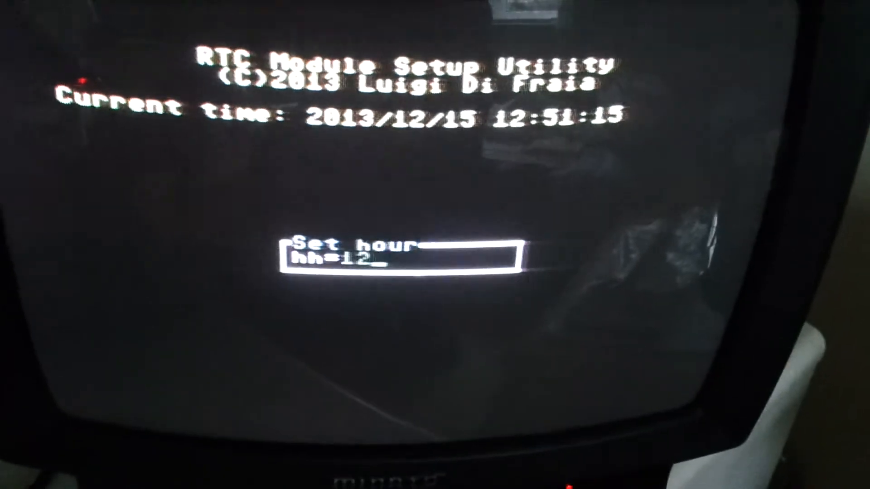
Accept hour 12 at the Set hour prompt and advance to minute 51
key("Return")
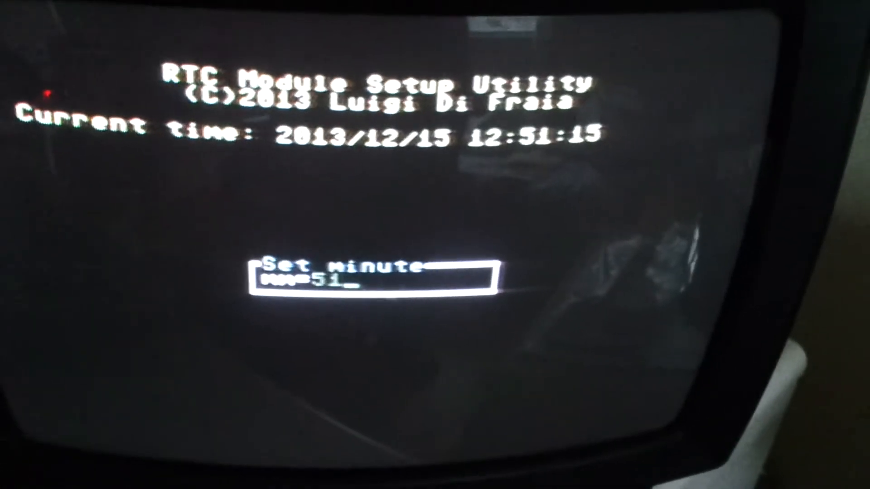